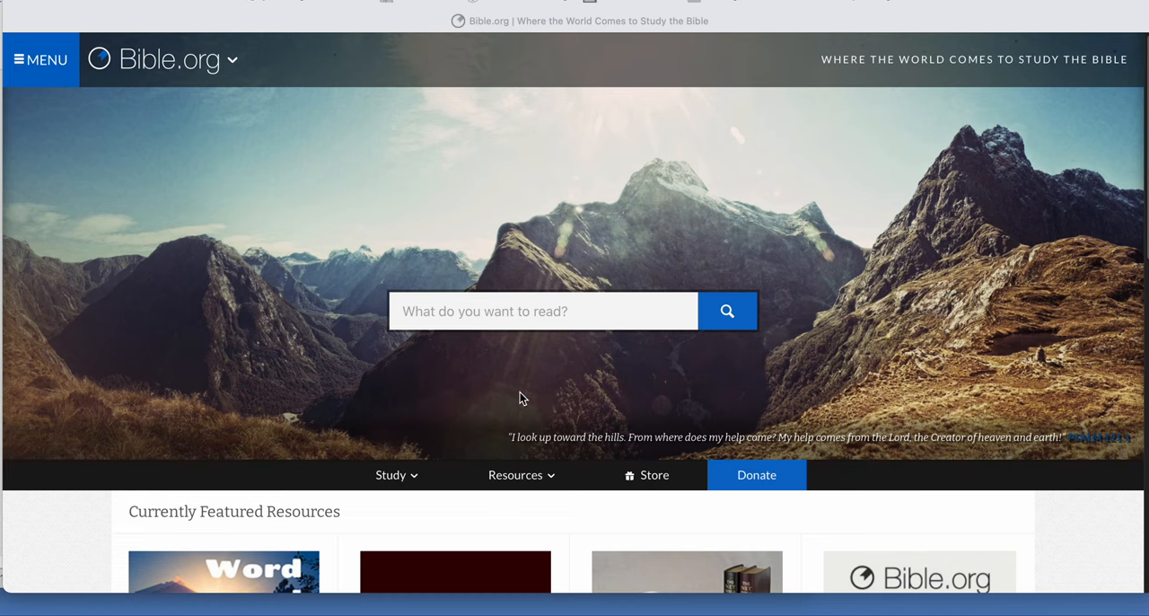
Step: Open the Study menu to show the Book, Author, Topic and Verse options
{"action": "scroll", "scroll_direction": "down", "scroll_amount": 3}
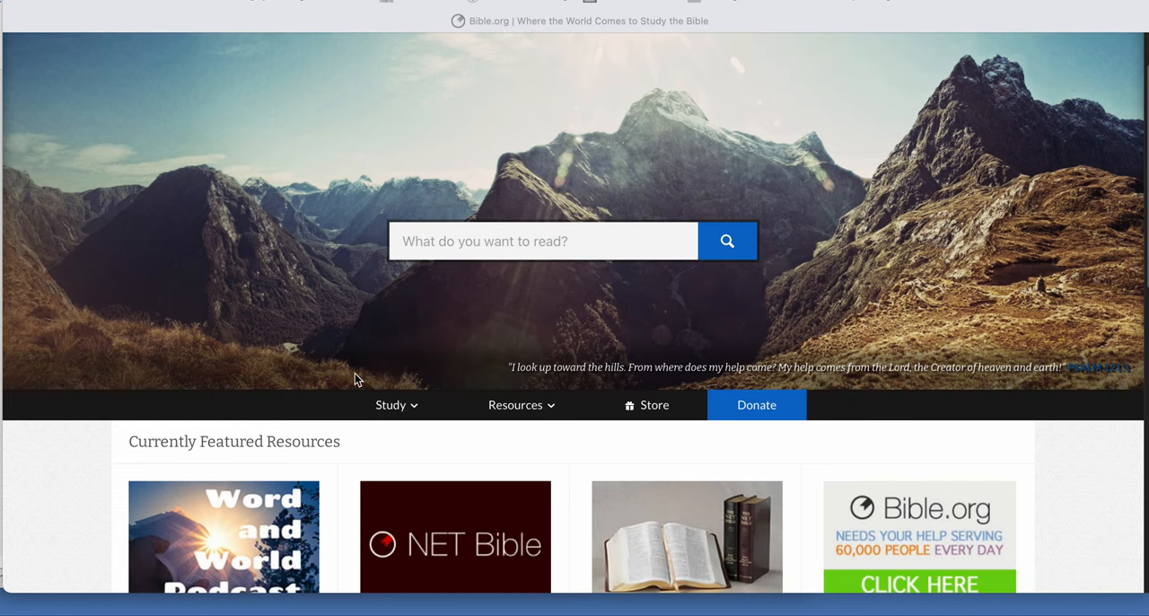
{"action": "left_click", "coordinate": [391, 404]}
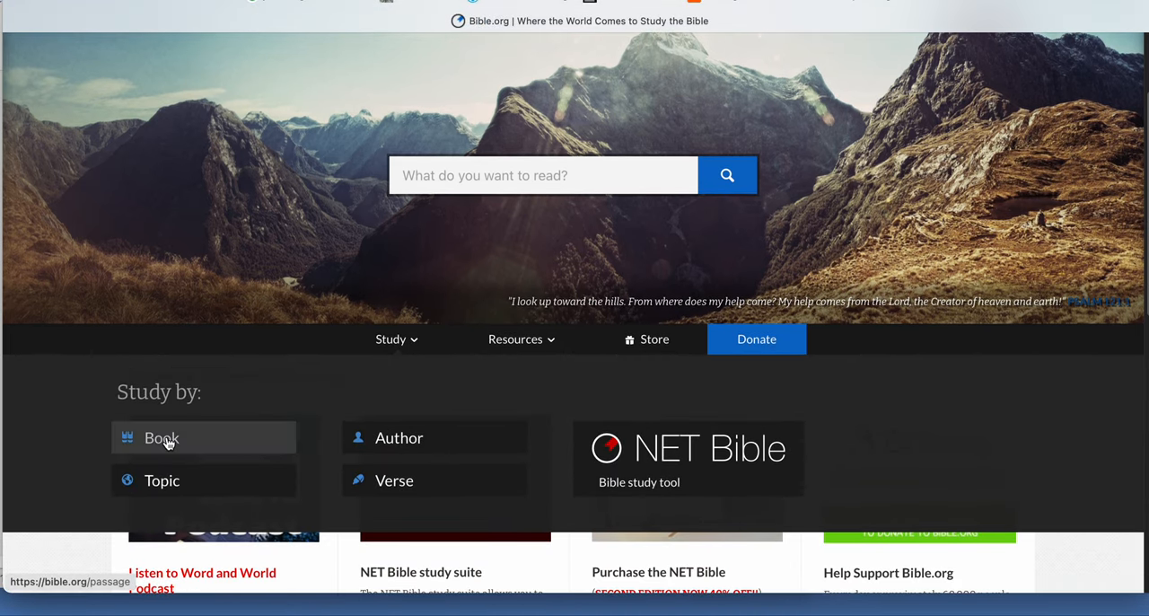
Step: Choose Study by Book, then select Matthew from the New Testament list
{"action": "left_click", "coordinate": [162, 437]}
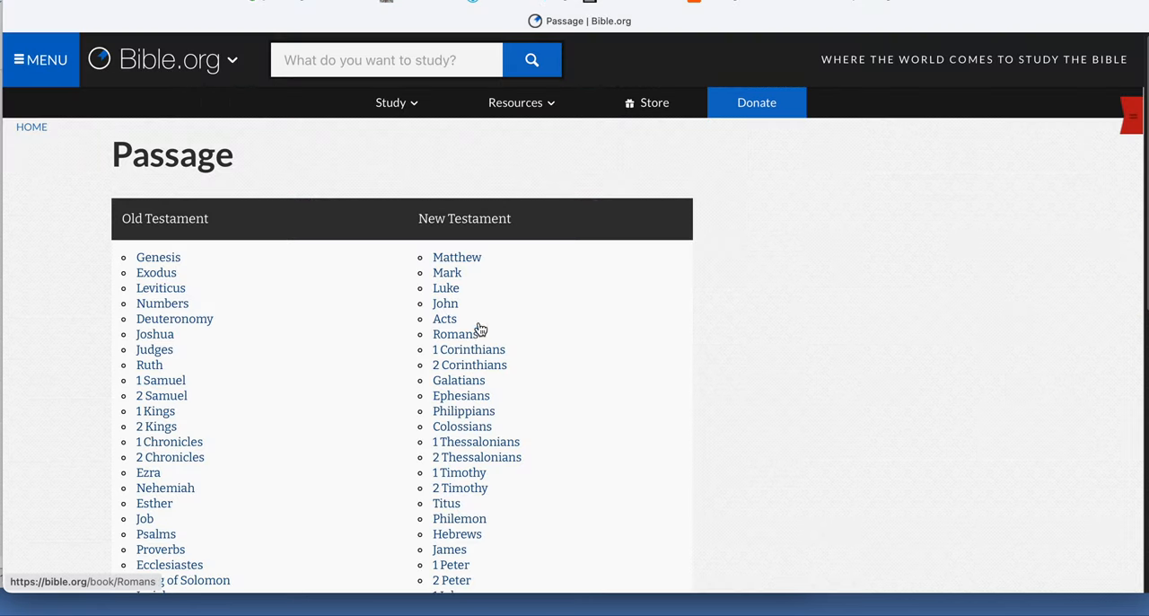
{"action": "mouse_move", "coordinate": [457, 257]}
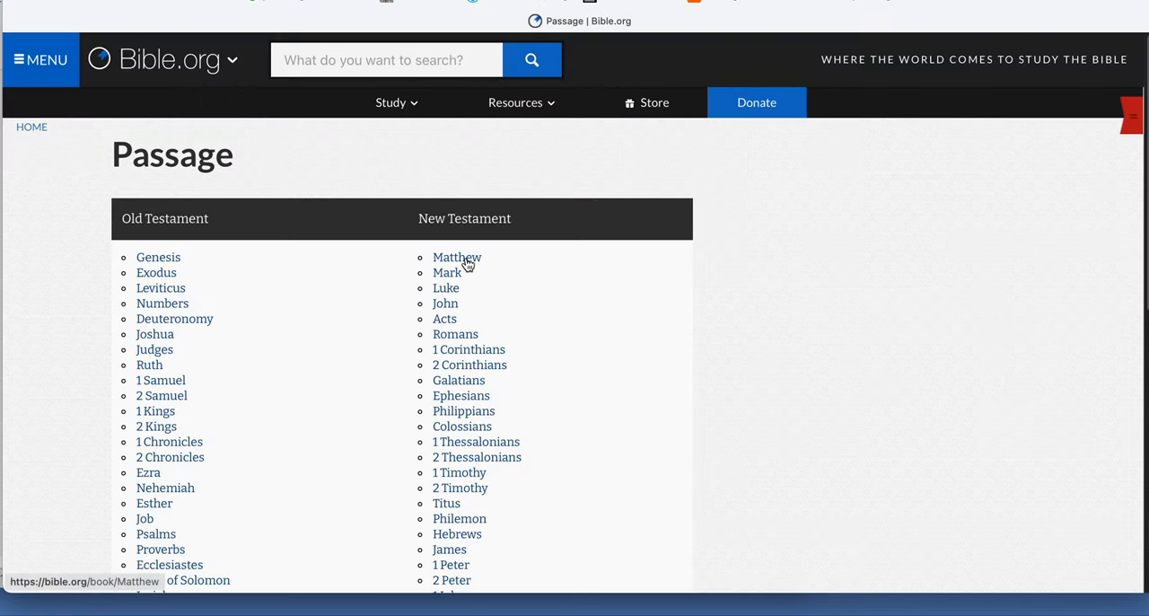
{"action": "left_click", "coordinate": [456, 258]}
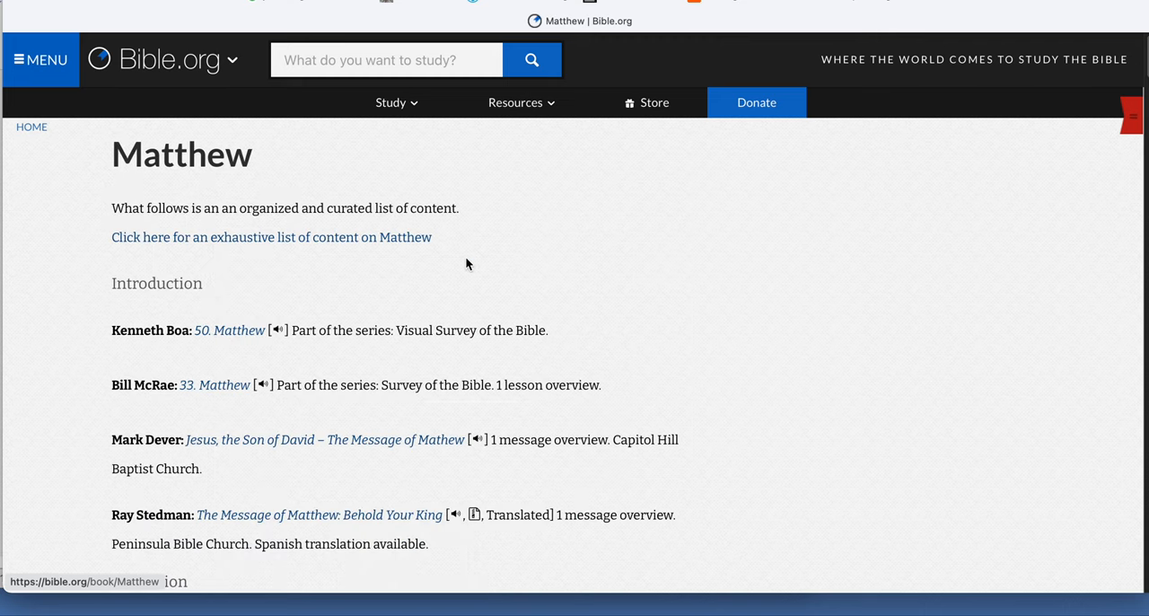
{"action": "scroll", "scroll_direction": "down", "scroll_amount": 3}
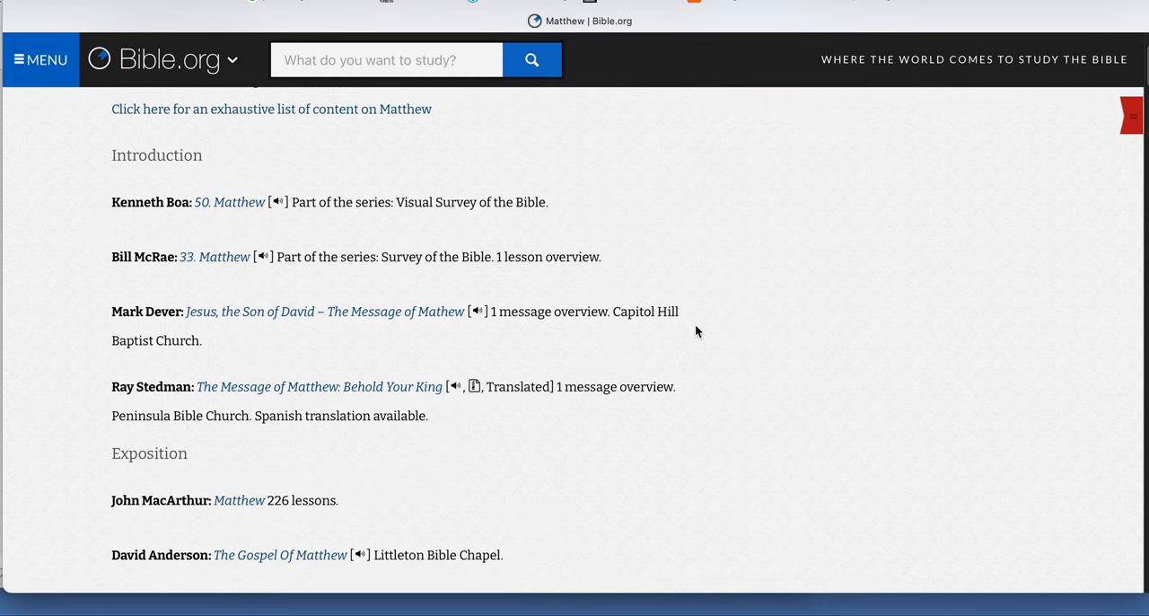
{"action": "scroll", "scroll_direction": "up", "scroll_amount": 3}
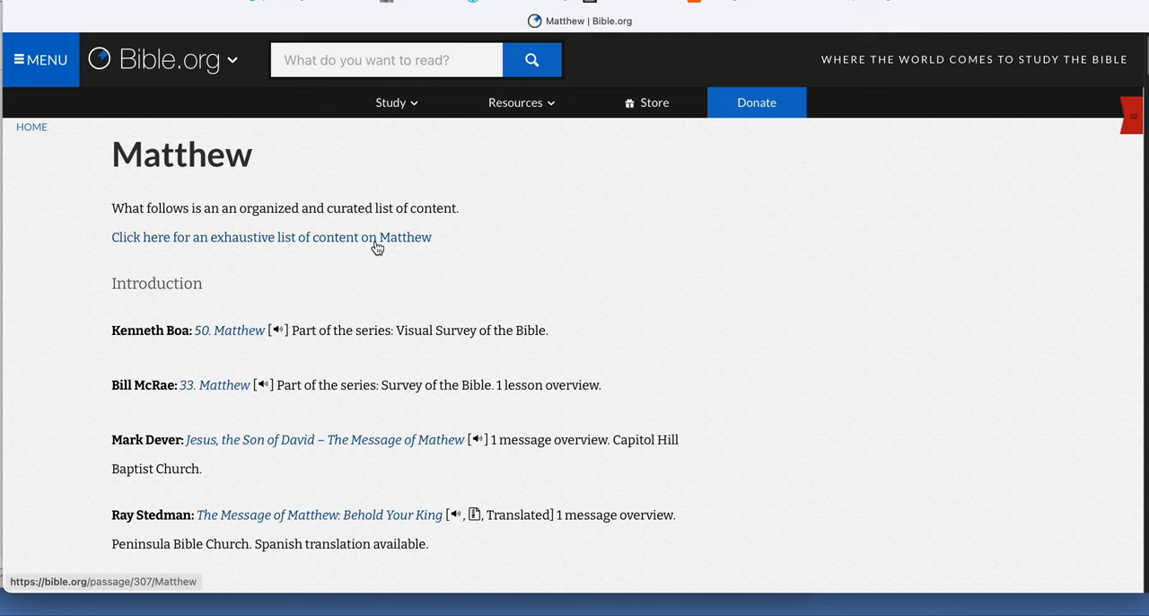
{"action": "mouse_move", "coordinate": [326, 245]}
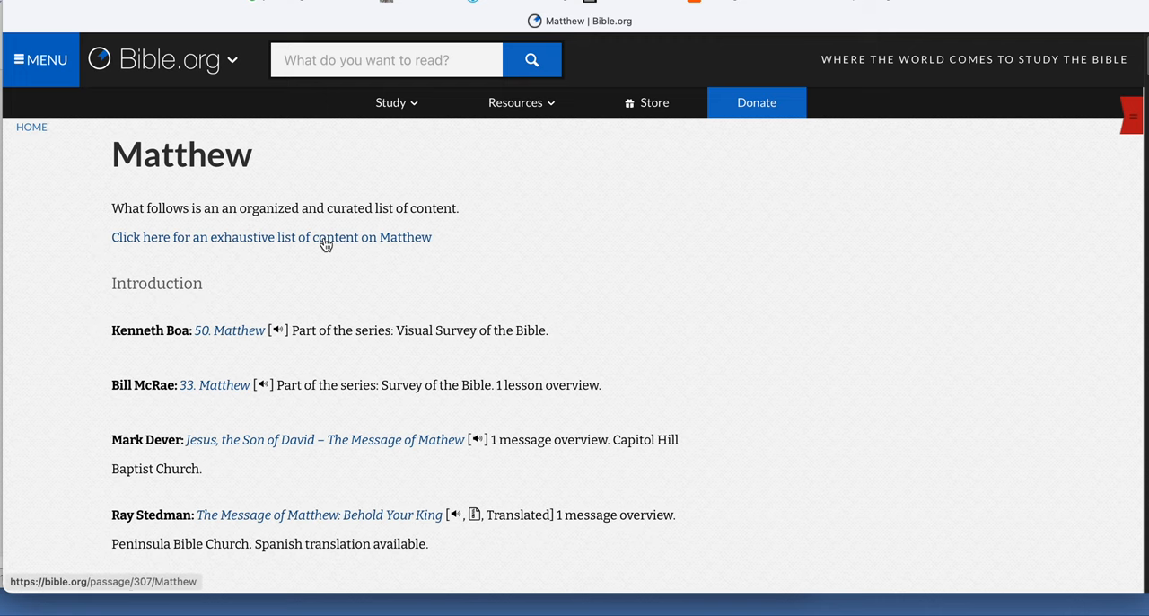
Step: Open the exhaustive content list on Matthew and scroll through the articles table
{"action": "left_click", "coordinate": [272, 237]}
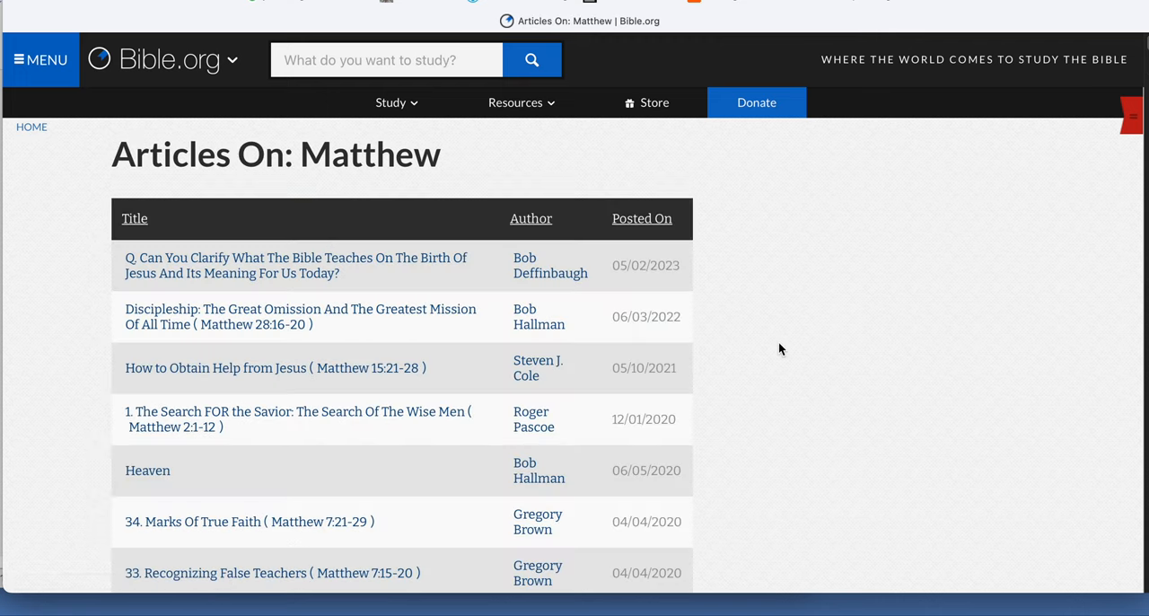
{"action": "scroll", "scroll_direction": "down", "scroll_amount": 3}
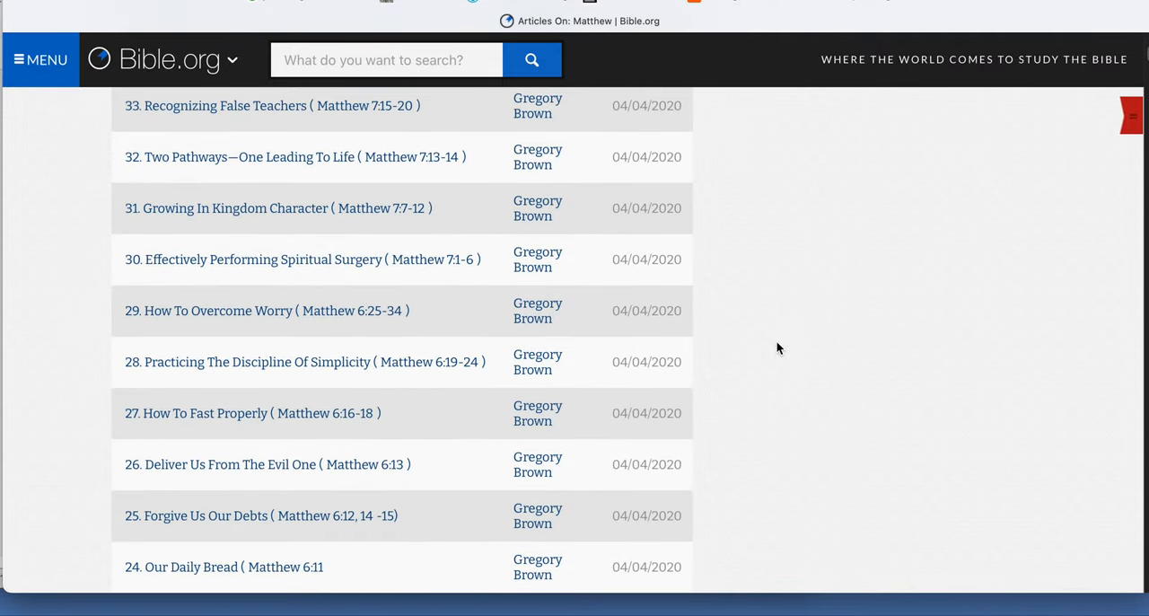
{"action": "scroll", "scroll_direction": "down", "scroll_amount": 3}
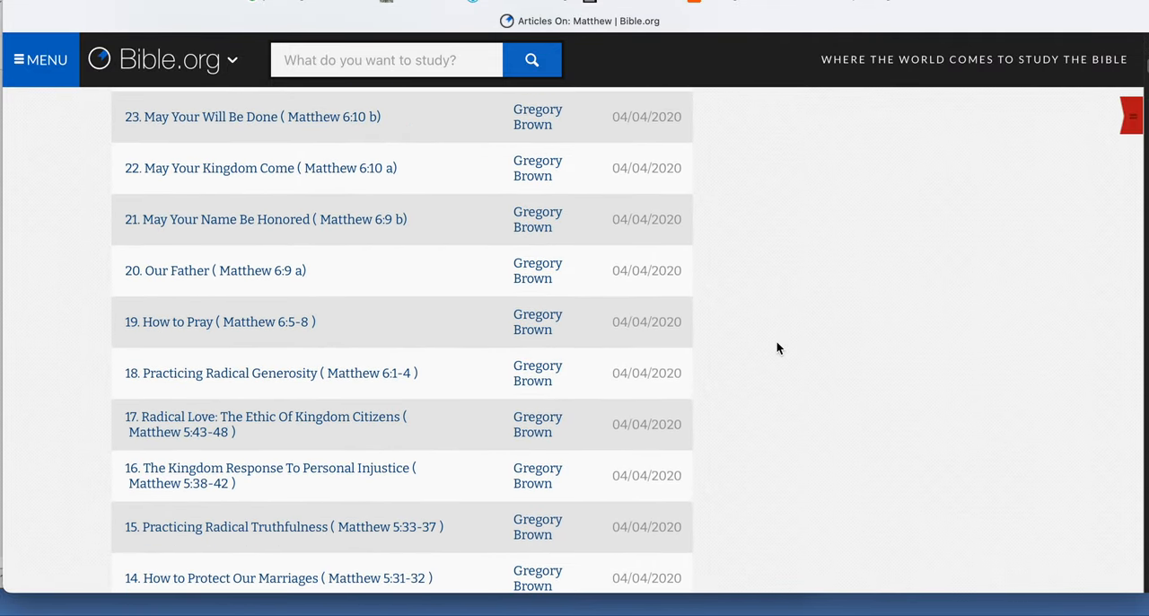
{"action": "scroll", "scroll_direction": "up", "scroll_amount": 3}
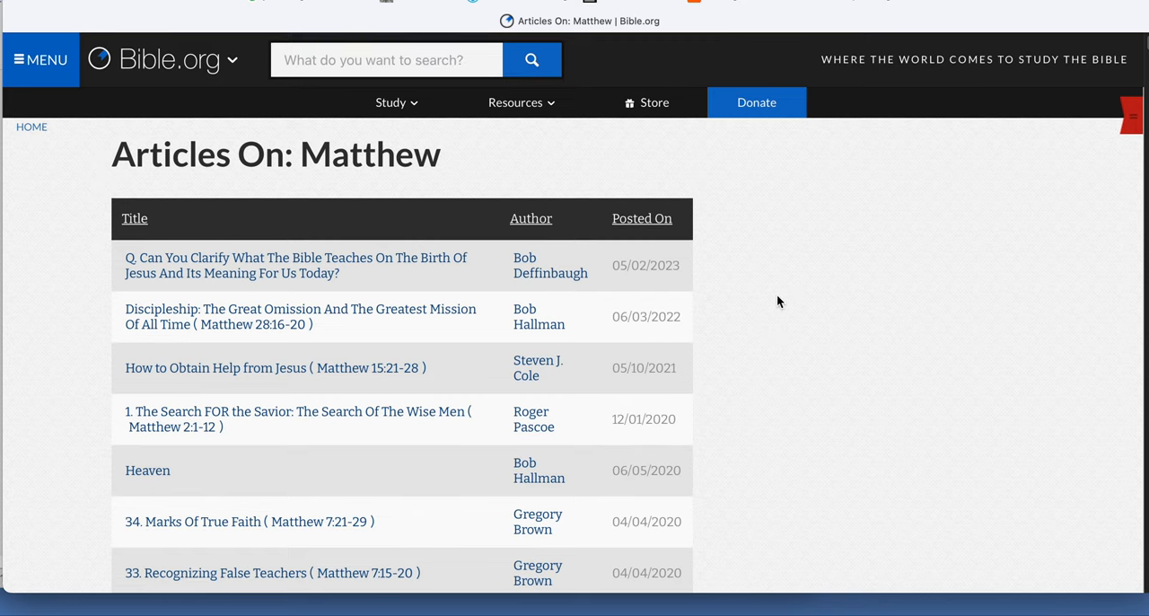
{"action": "scroll", "scroll_direction": "down", "scroll_amount": 3}
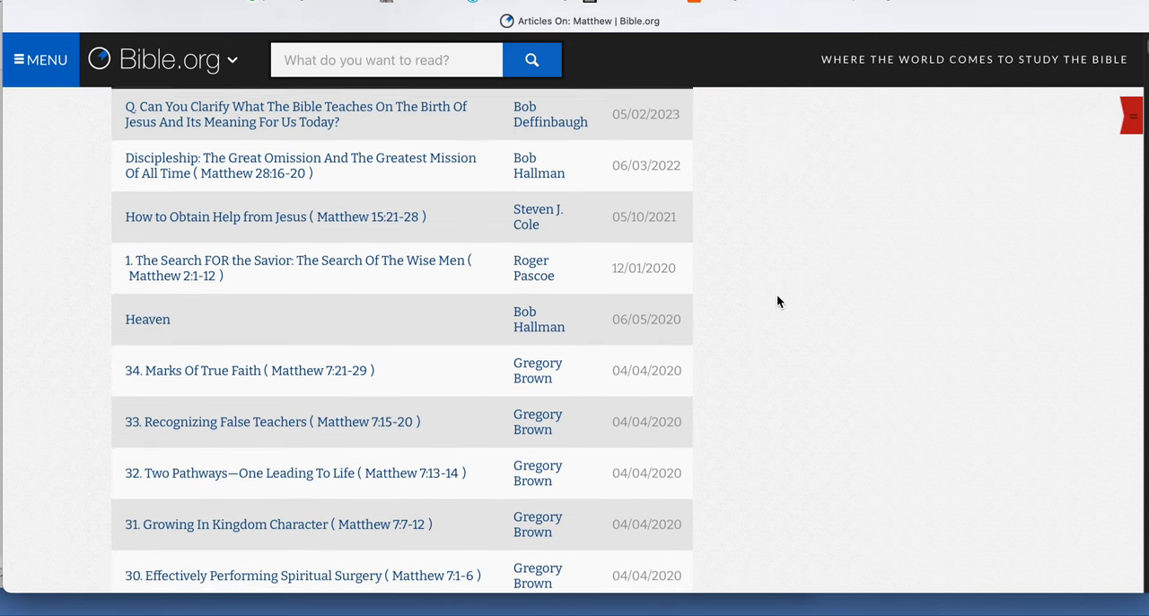
{"action": "scroll", "scroll_direction": "up", "scroll_amount": 3}
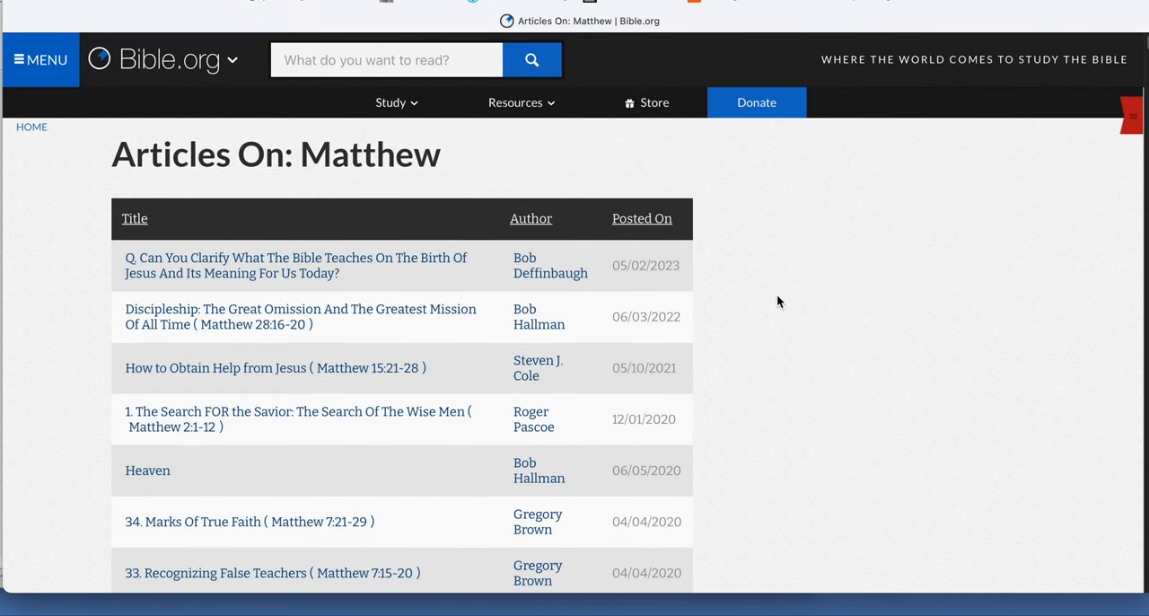